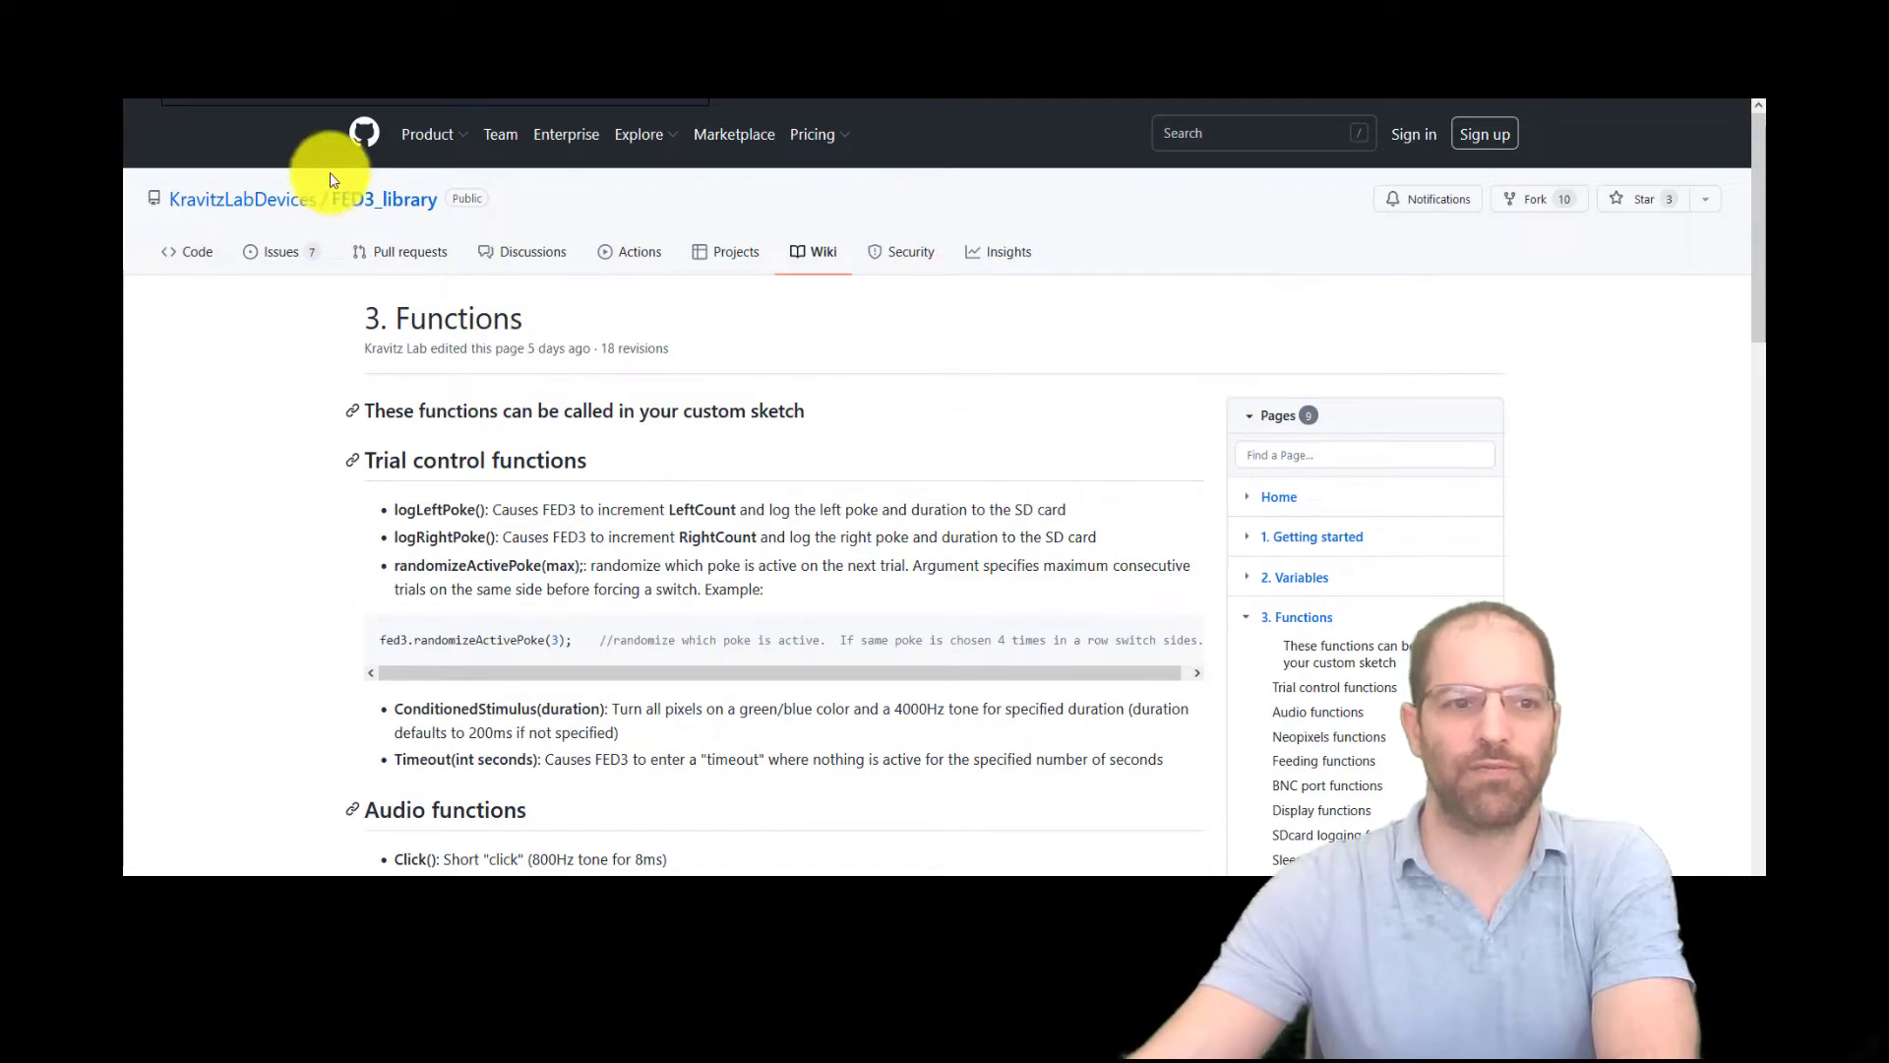
{"action": "mouse_move", "coordinate": [965, 286]}
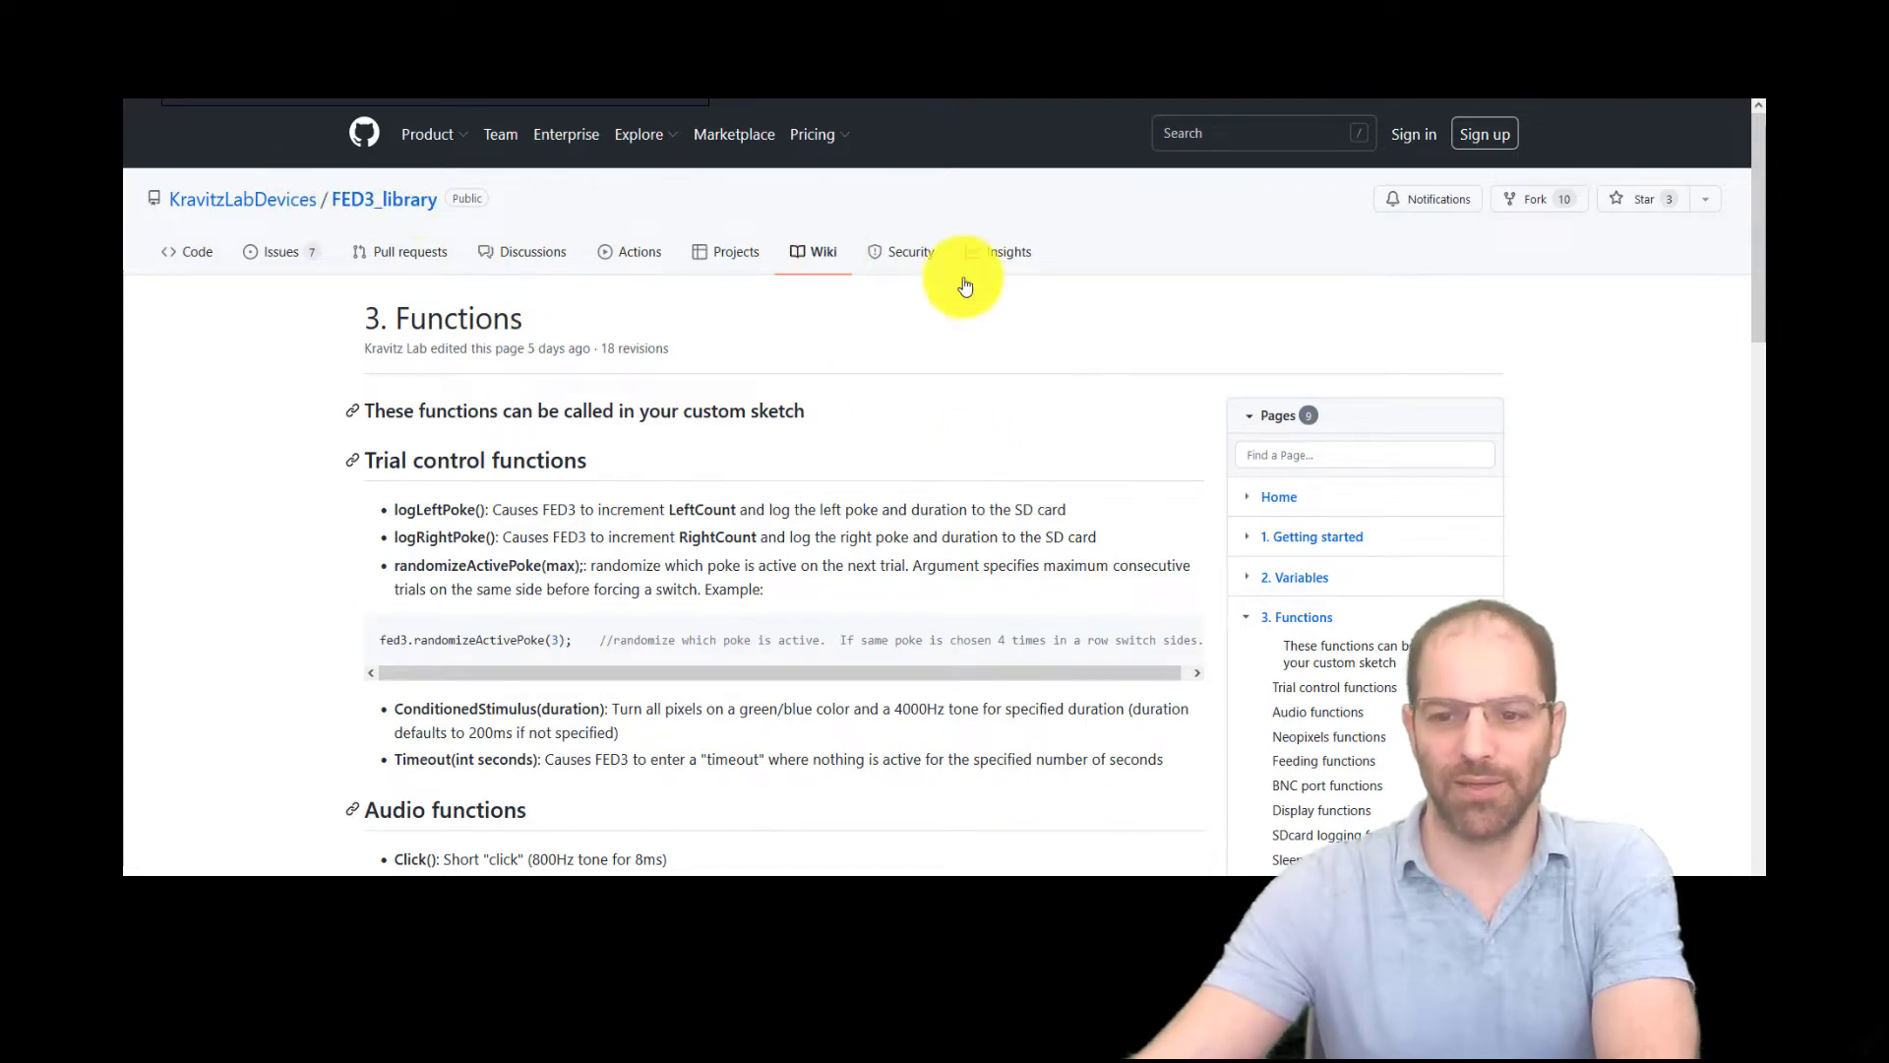
Scroll down through the fixed-ratio sketch before uploading it to the FED3.
{"action": "scroll", "scroll_direction": "down", "scroll_amount": 3}
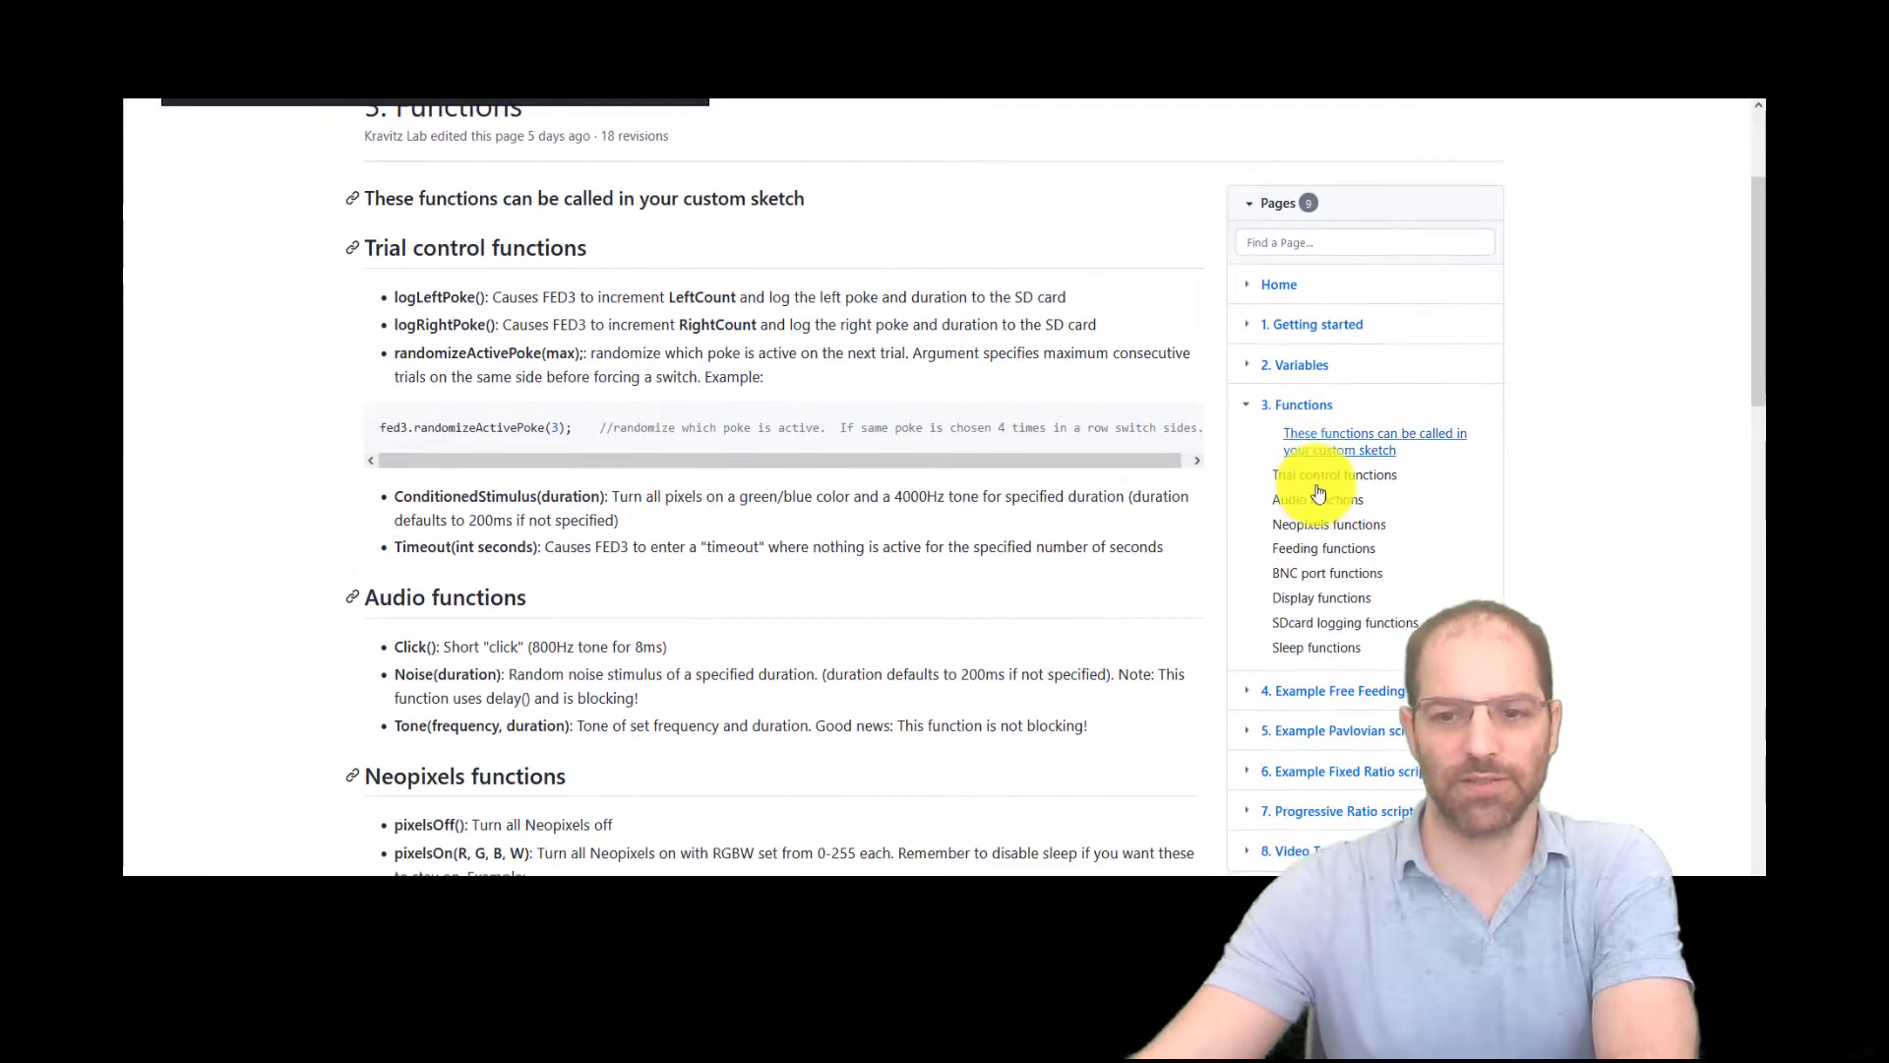
{"action": "scroll", "scroll_direction": "down", "scroll_amount": 3}
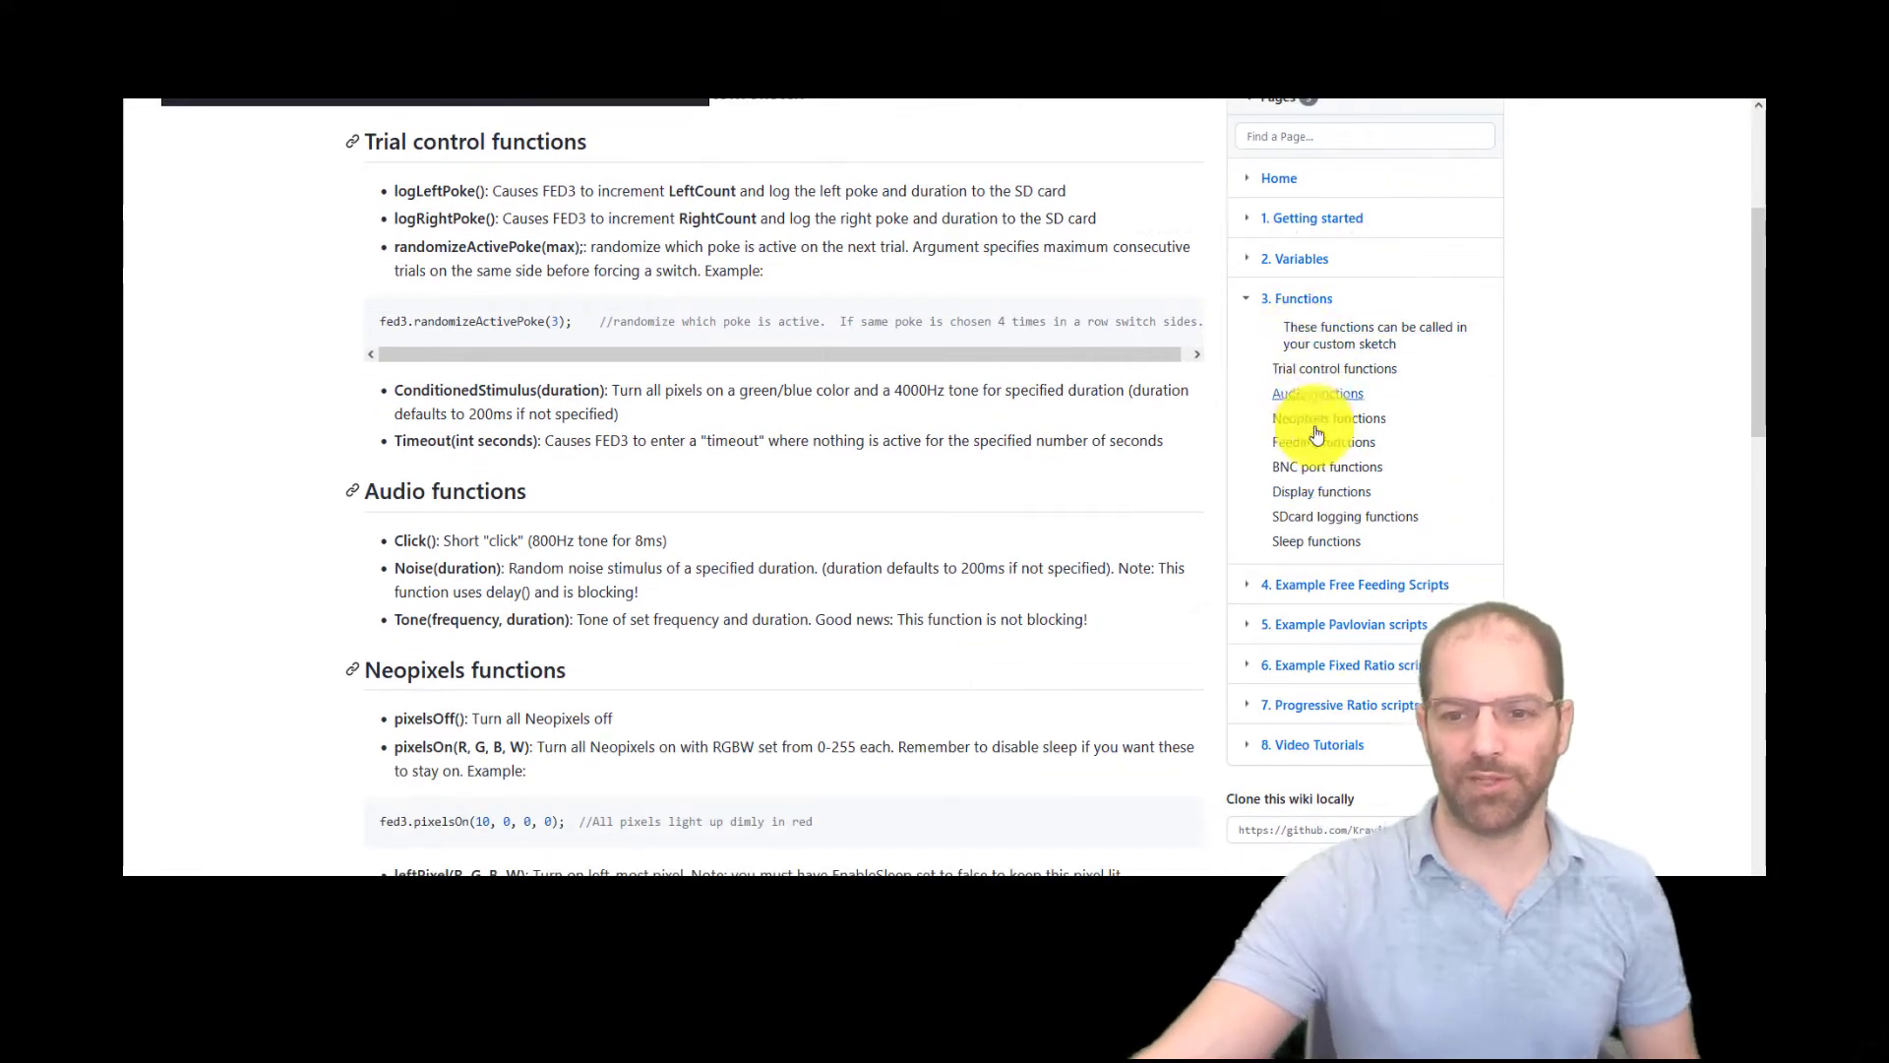
{"action": "scroll", "scroll_direction": "down", "scroll_amount": 3}
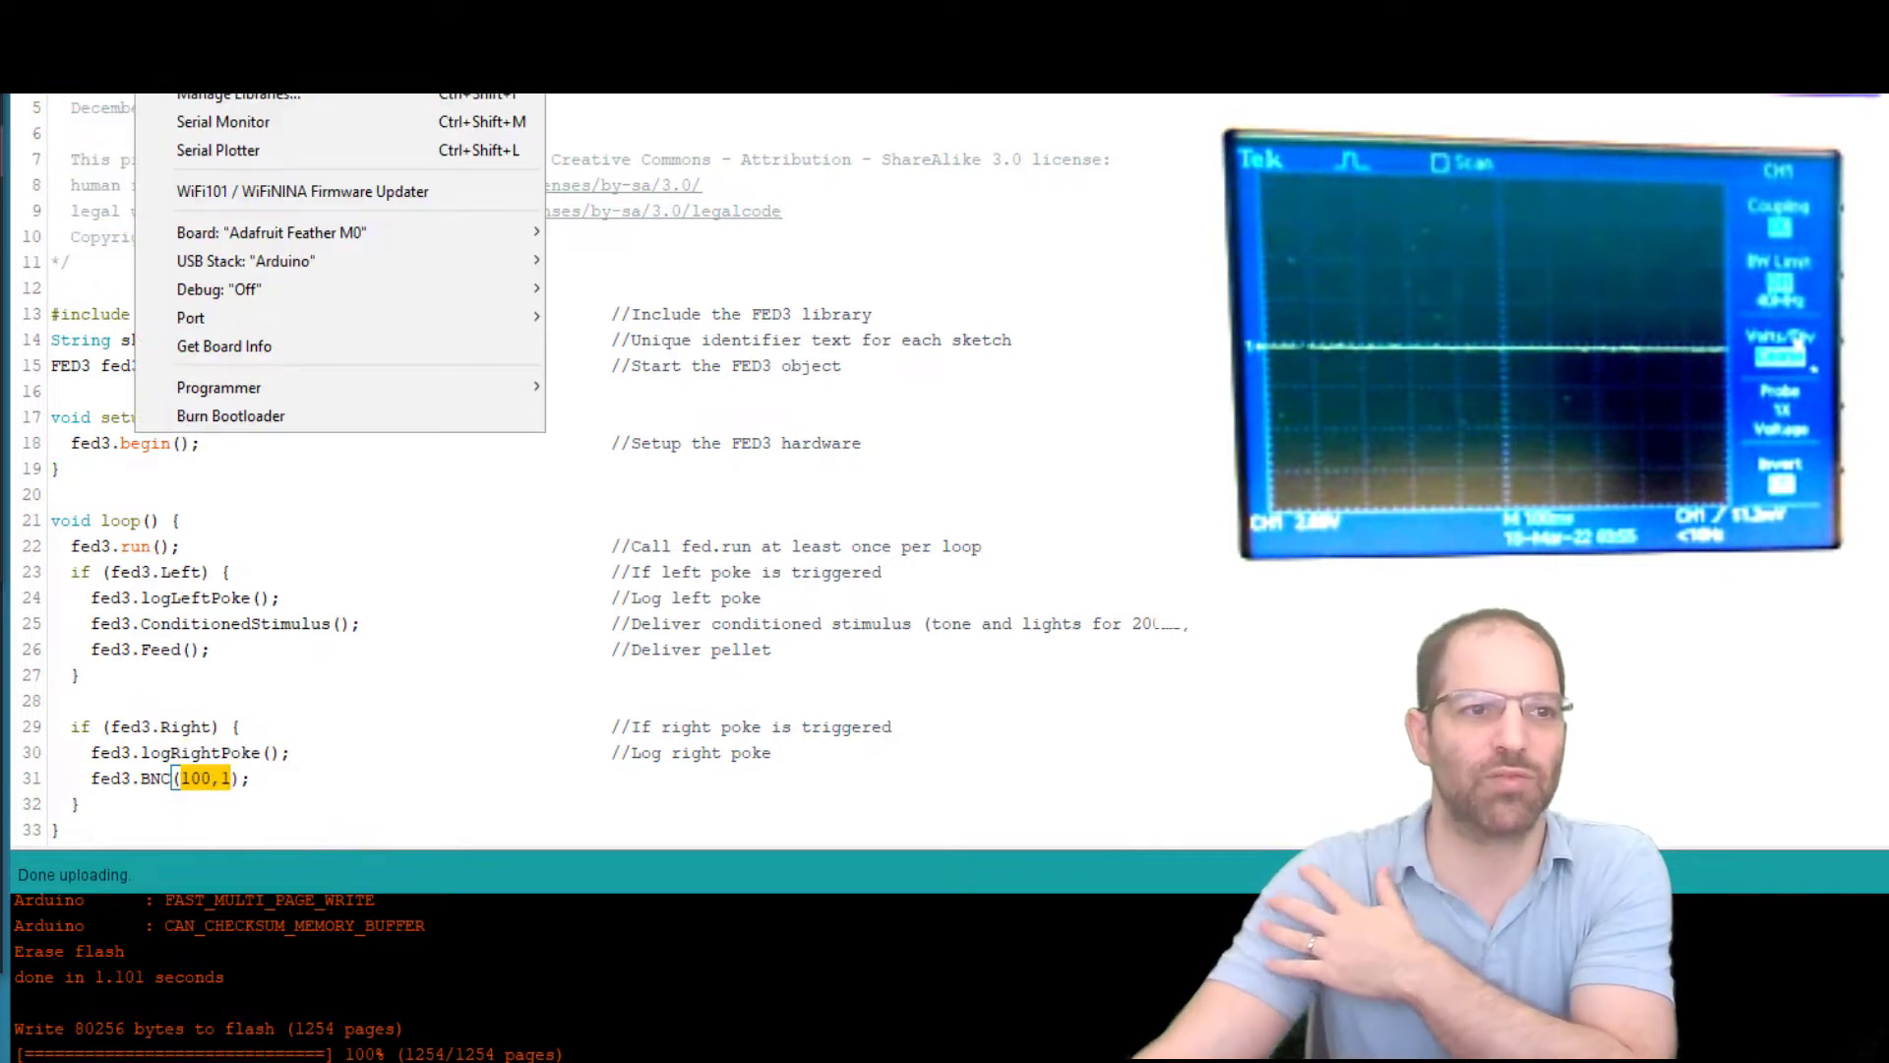
{"action": "mouse_move", "coordinate": [191, 317]}
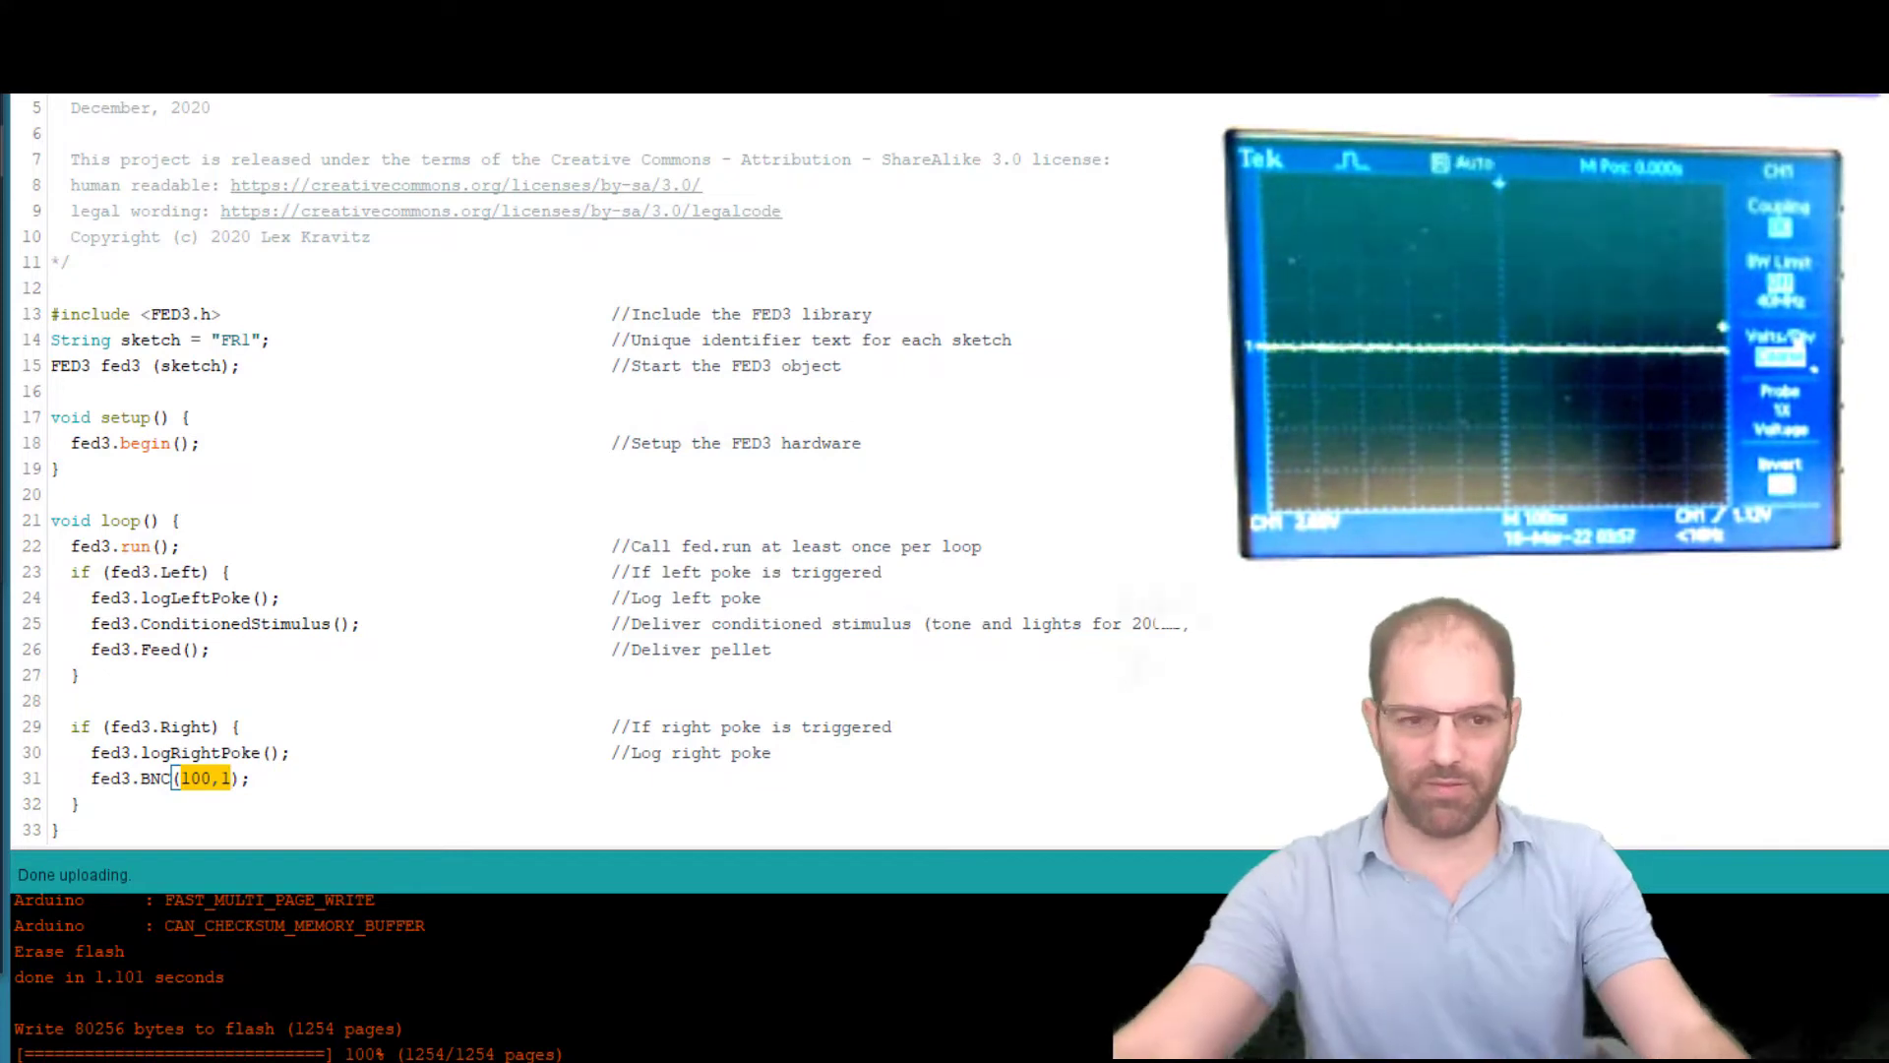
{"action": "left_click", "coordinate": [222, 777]}
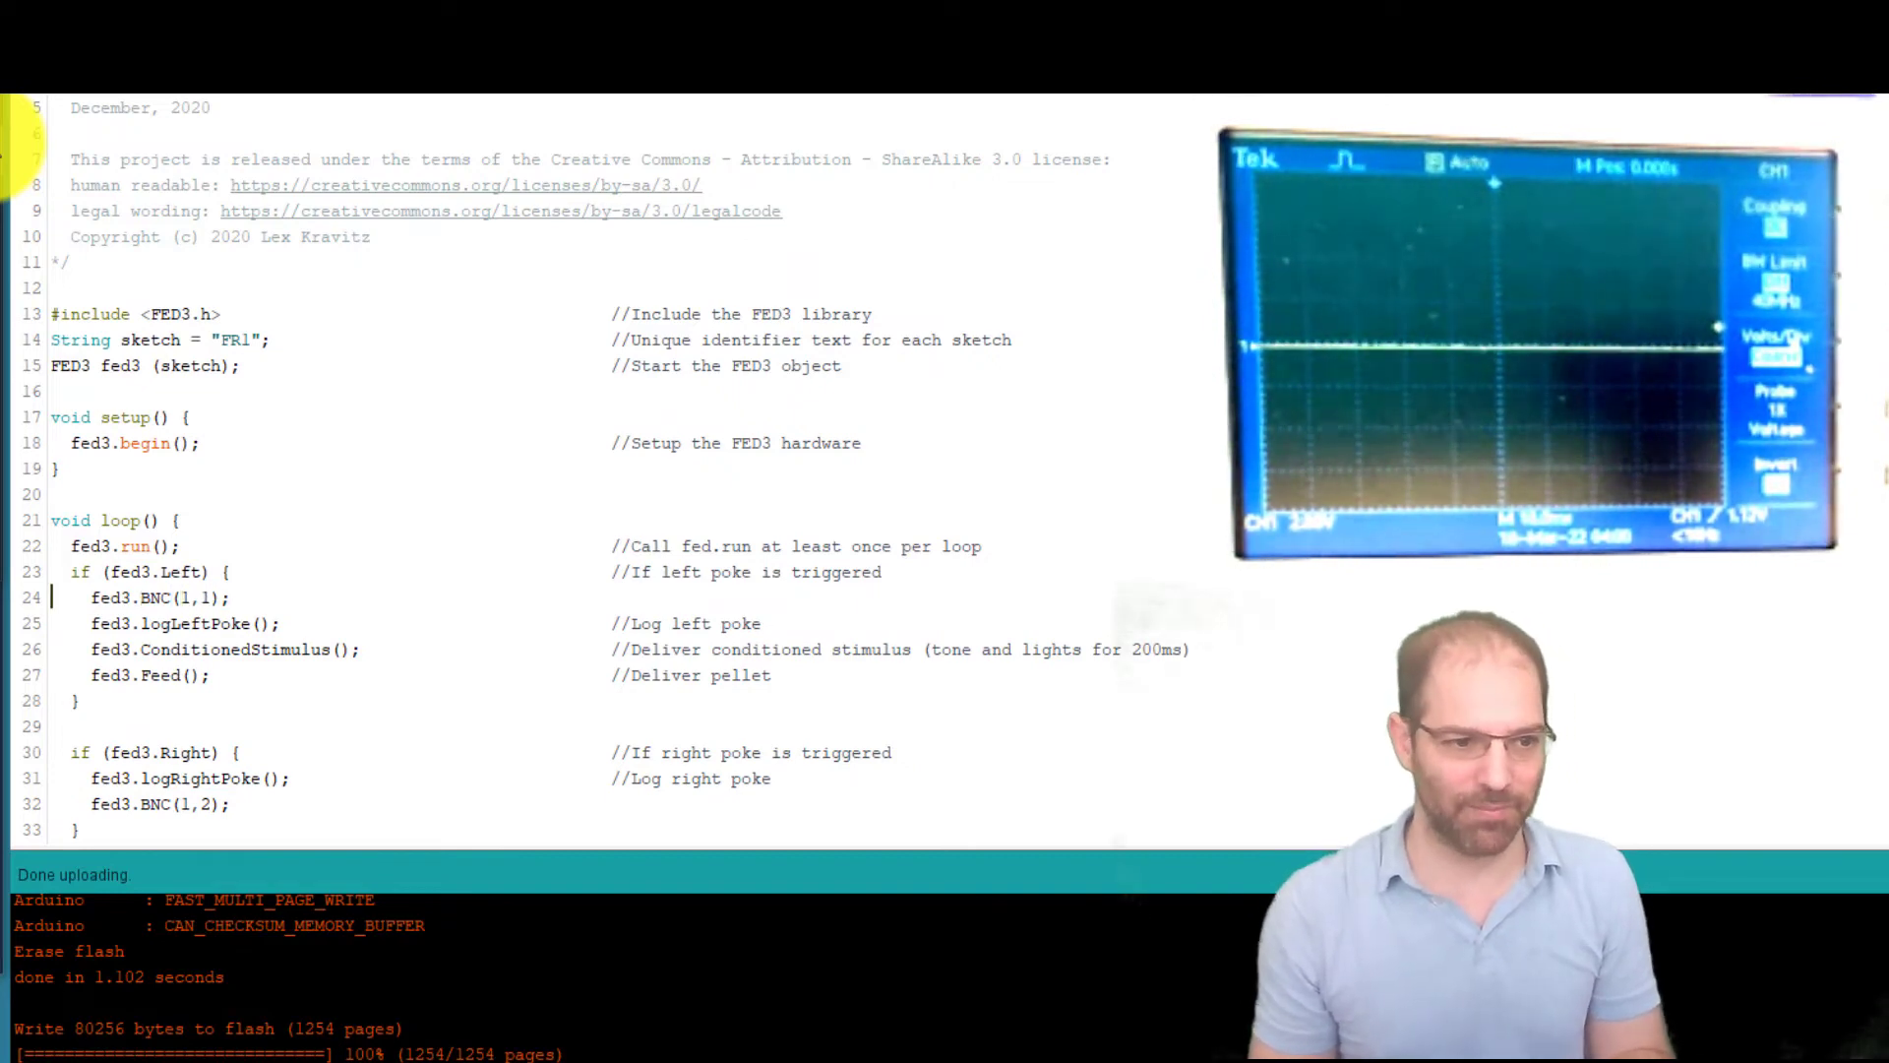
Add fed3.BNC(1,3); after fed3.Feed(); in the left poke block.
{"action": "type", "text": "fed3.BNC(1,2);"}
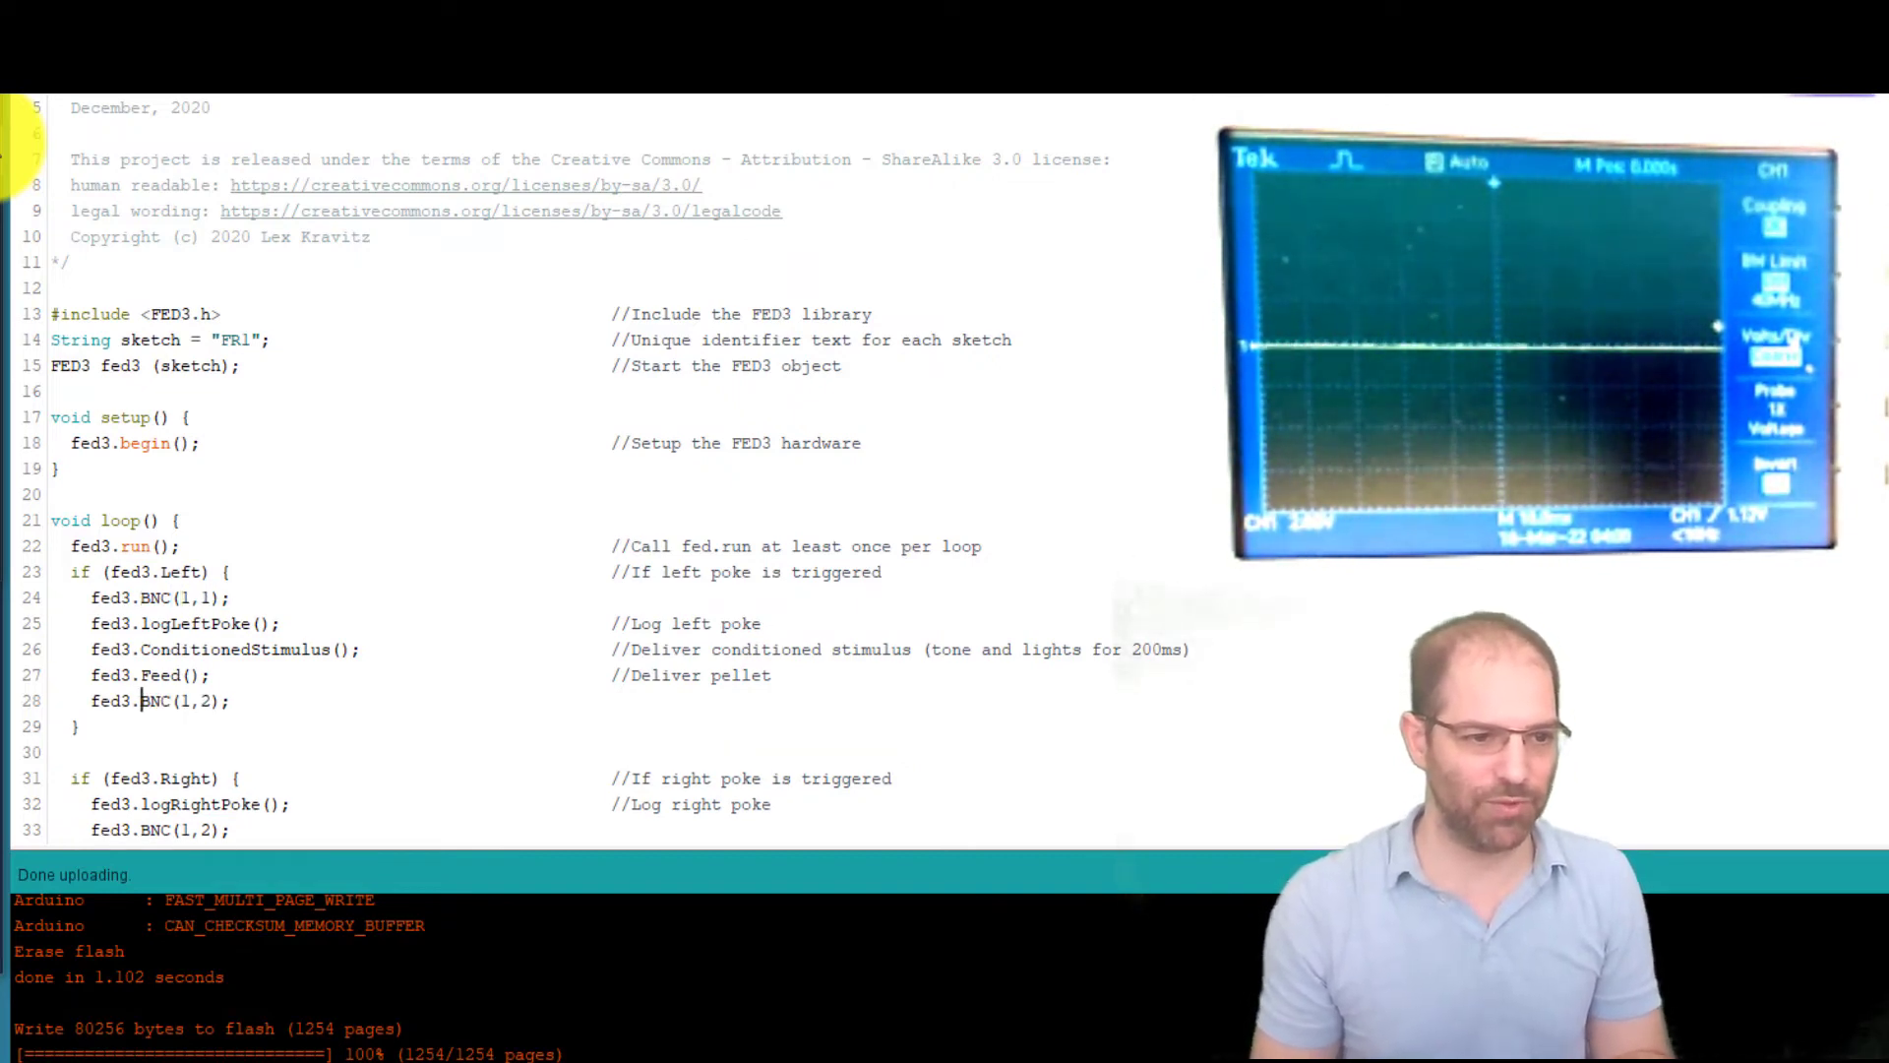
{"action": "type", "text": "3"}
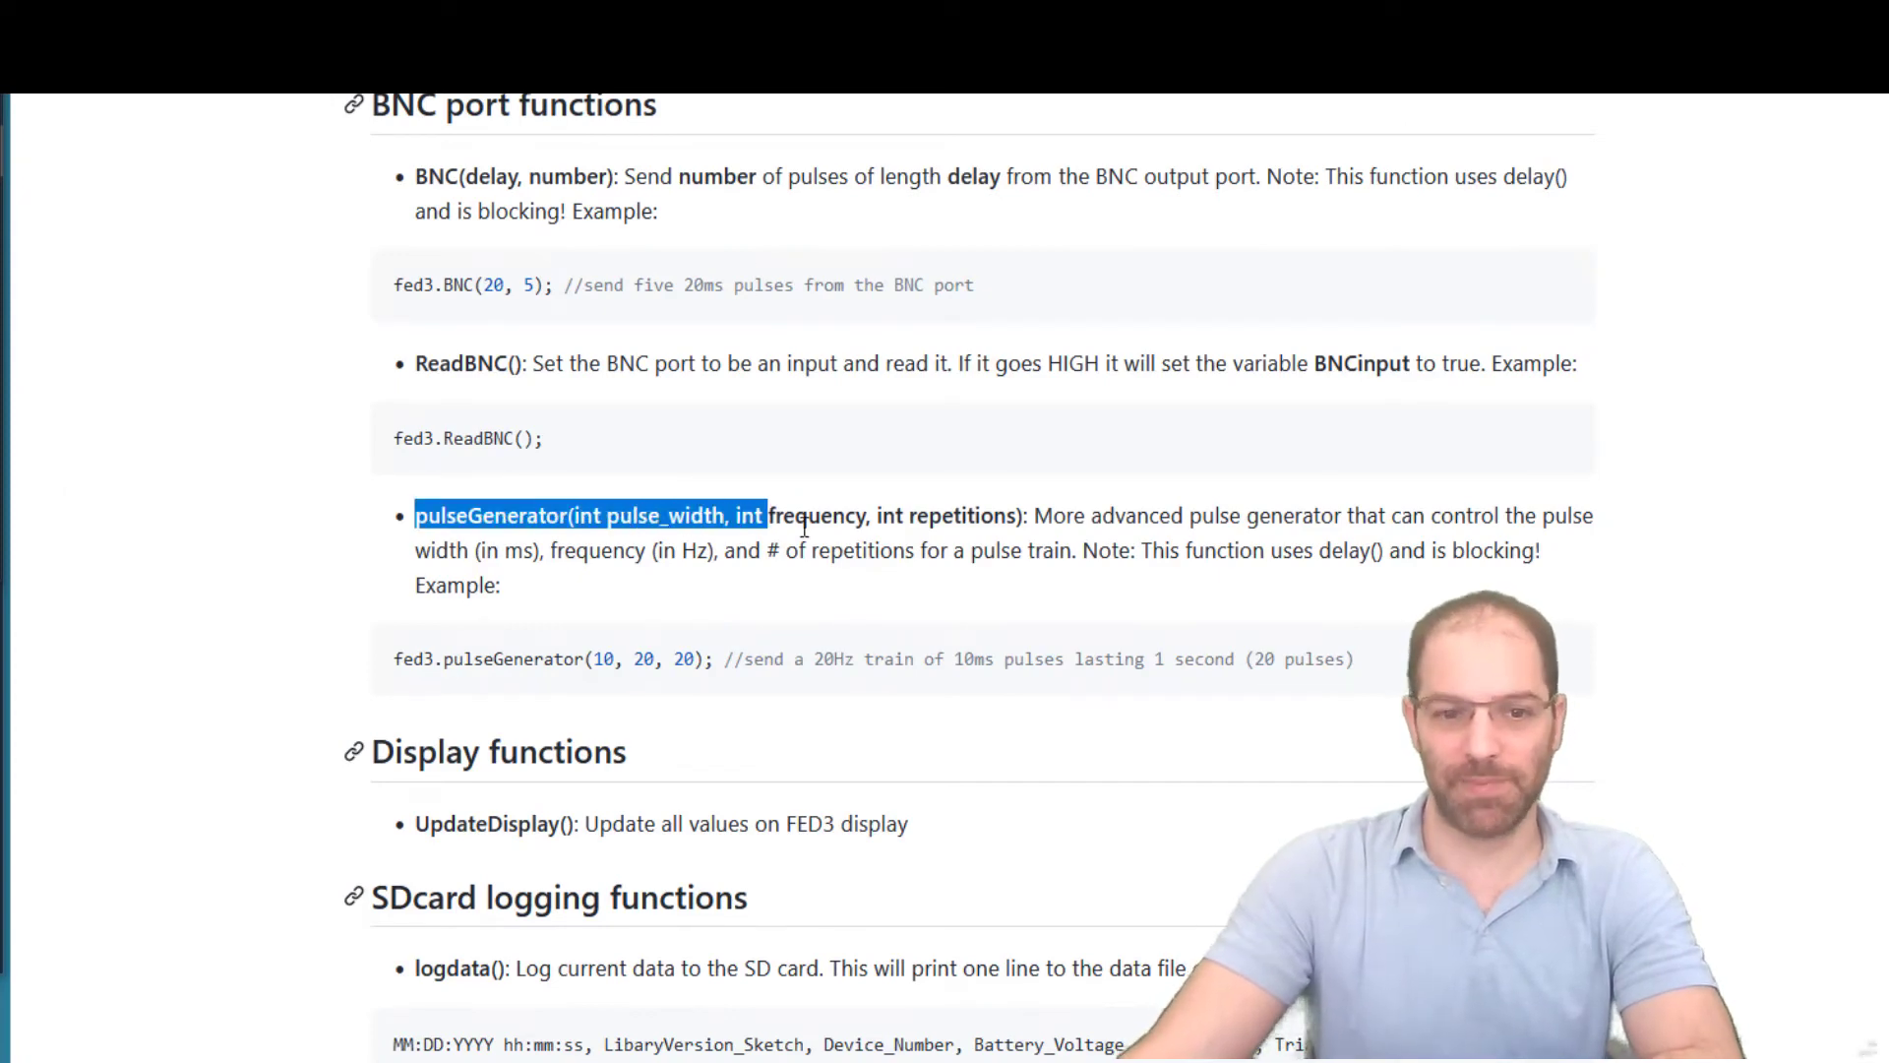
Copy the wiki's pulseGenerator(10, 20, 20) example into the right poke block and check the FED3 port.
{"action": "left_click_drag", "start_coordinate": [763, 516], "coordinate": [1023, 515]}
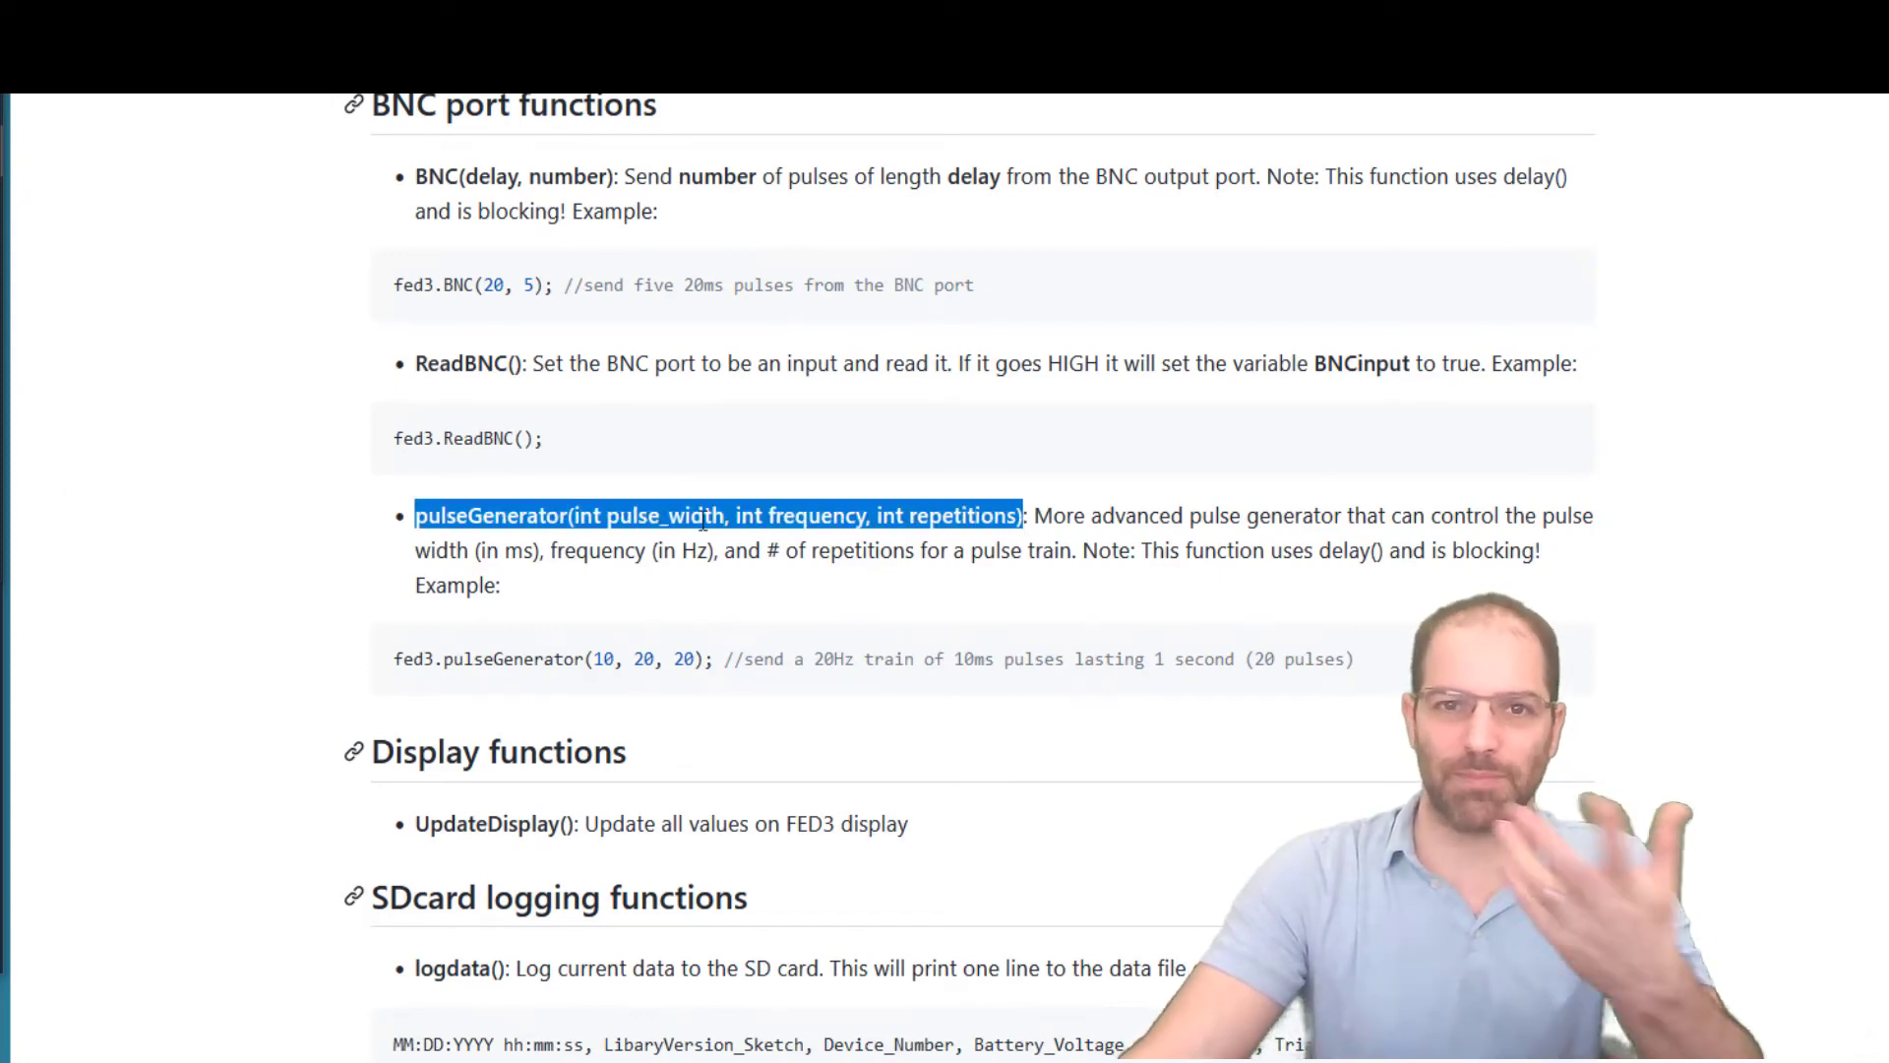
{"action": "mouse_move", "coordinate": [1003, 486]}
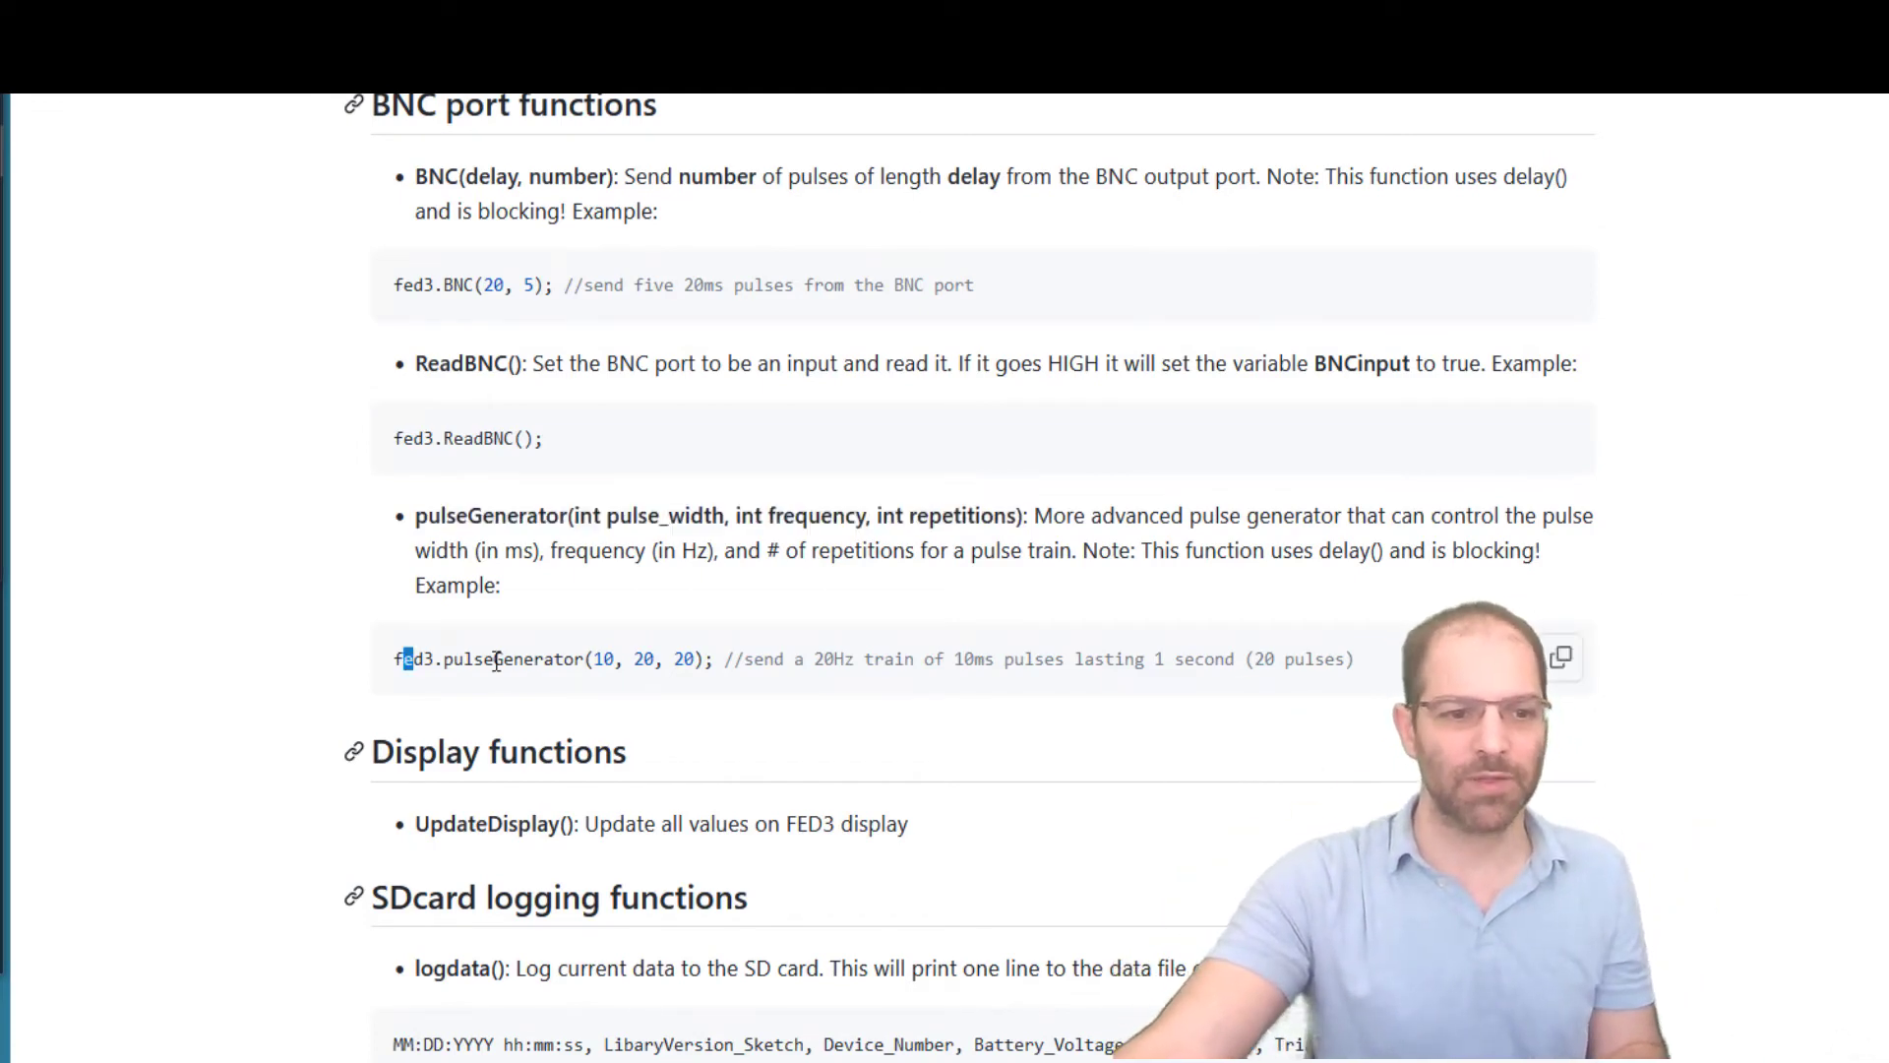
{"action": "left_click_drag", "start_coordinate": [407, 659], "coordinate": [704, 660]}
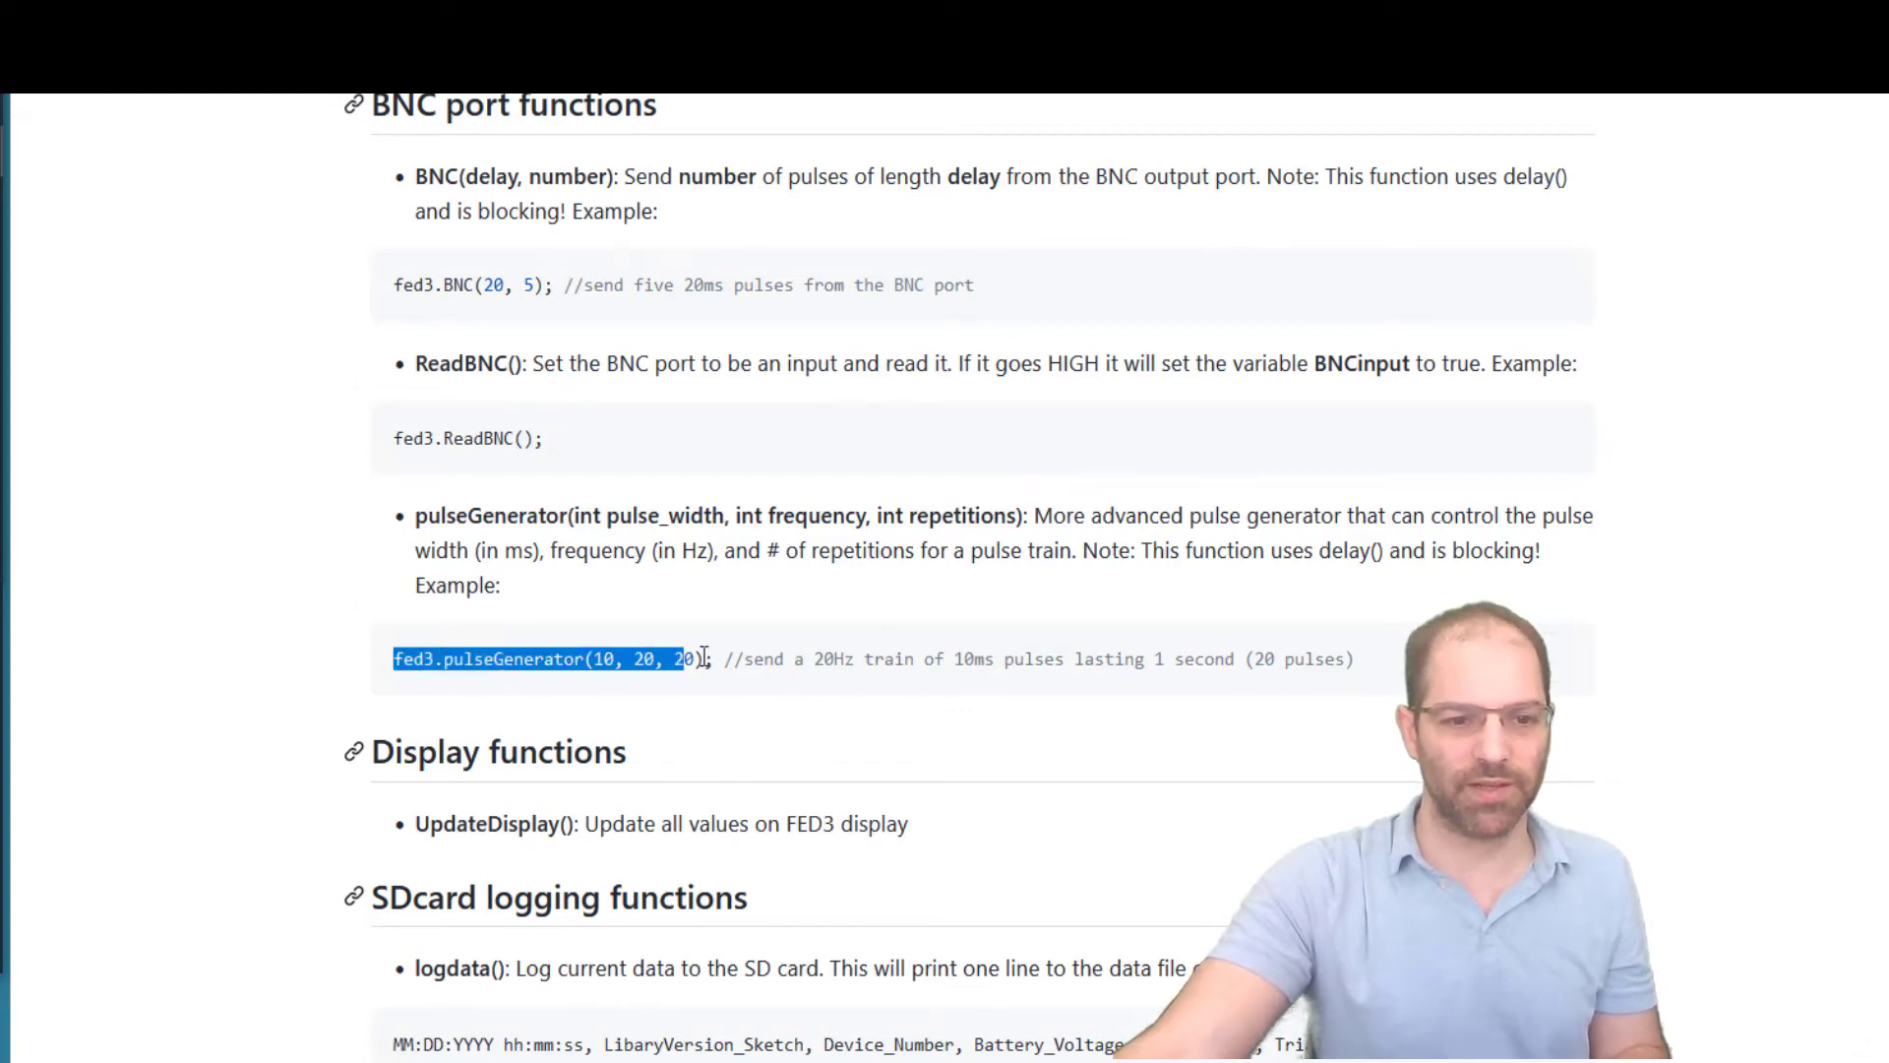
{"action": "key", "text": "alt+tab"}
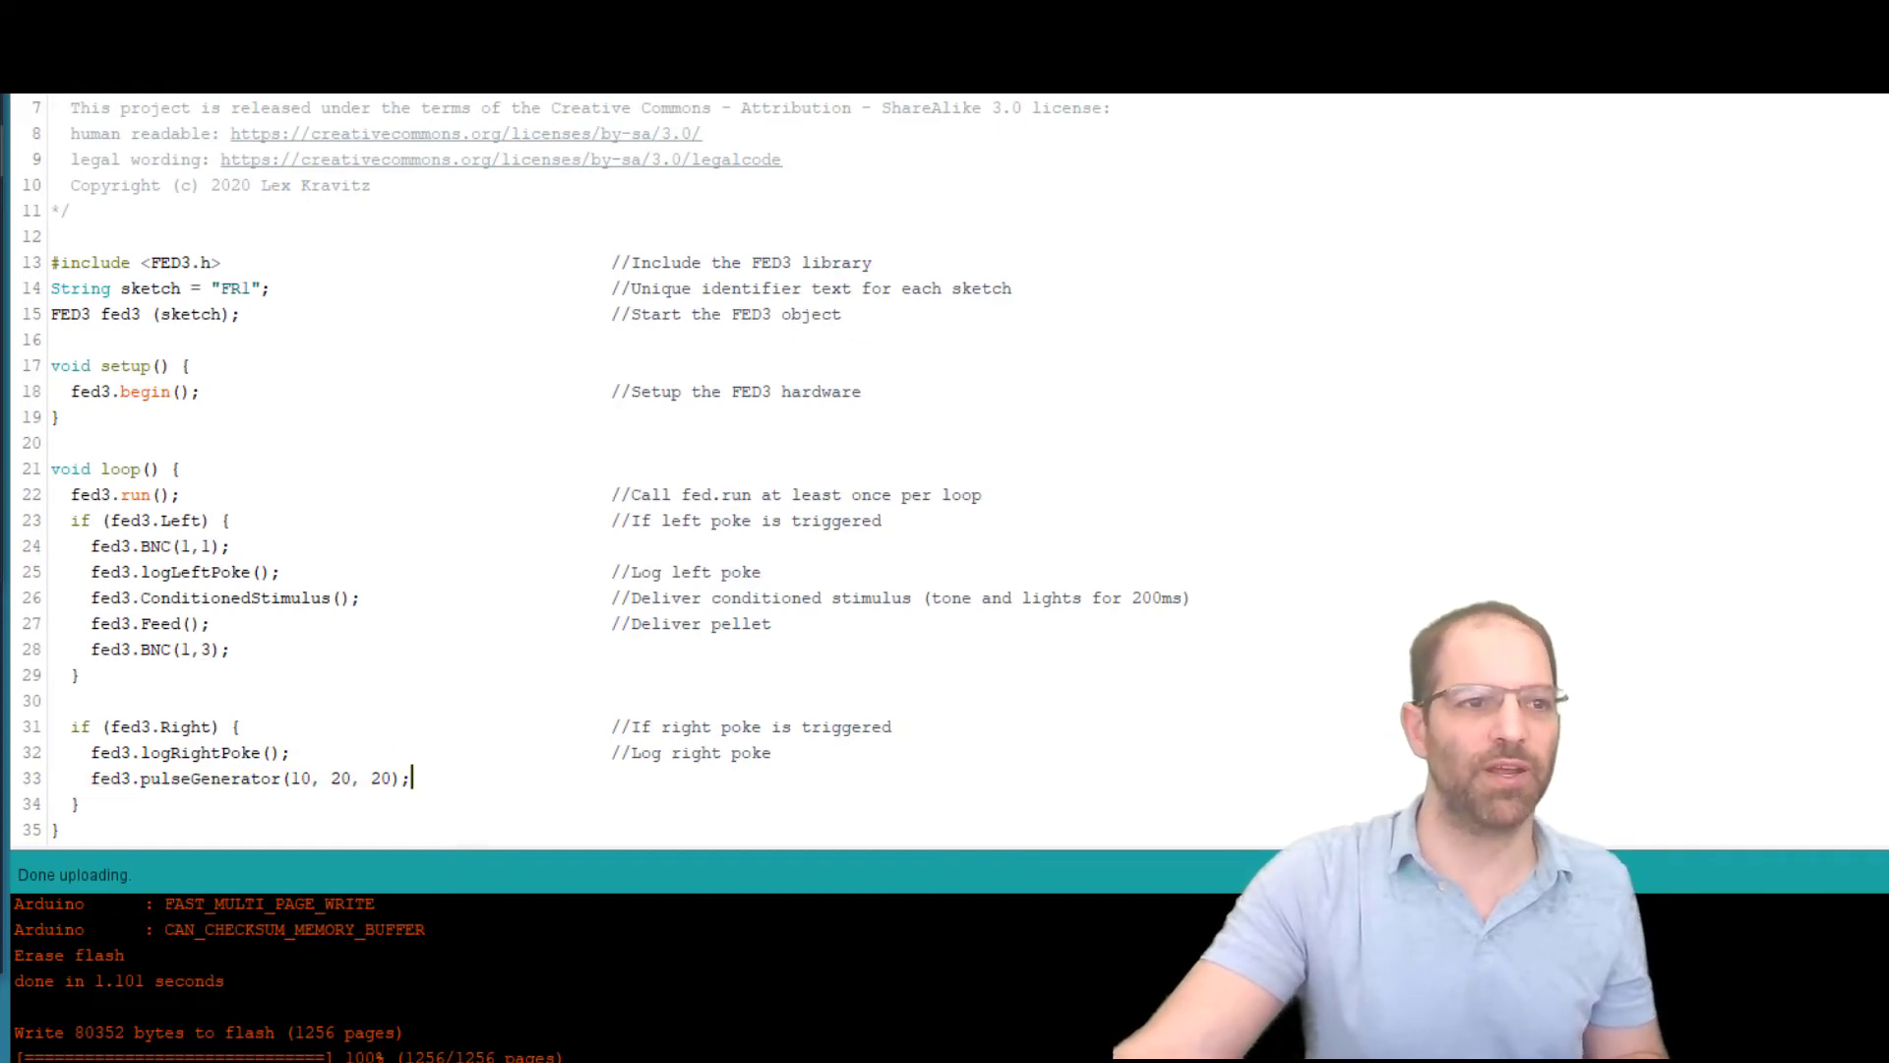
{"action": "left_click", "coordinate": [191, 316]}
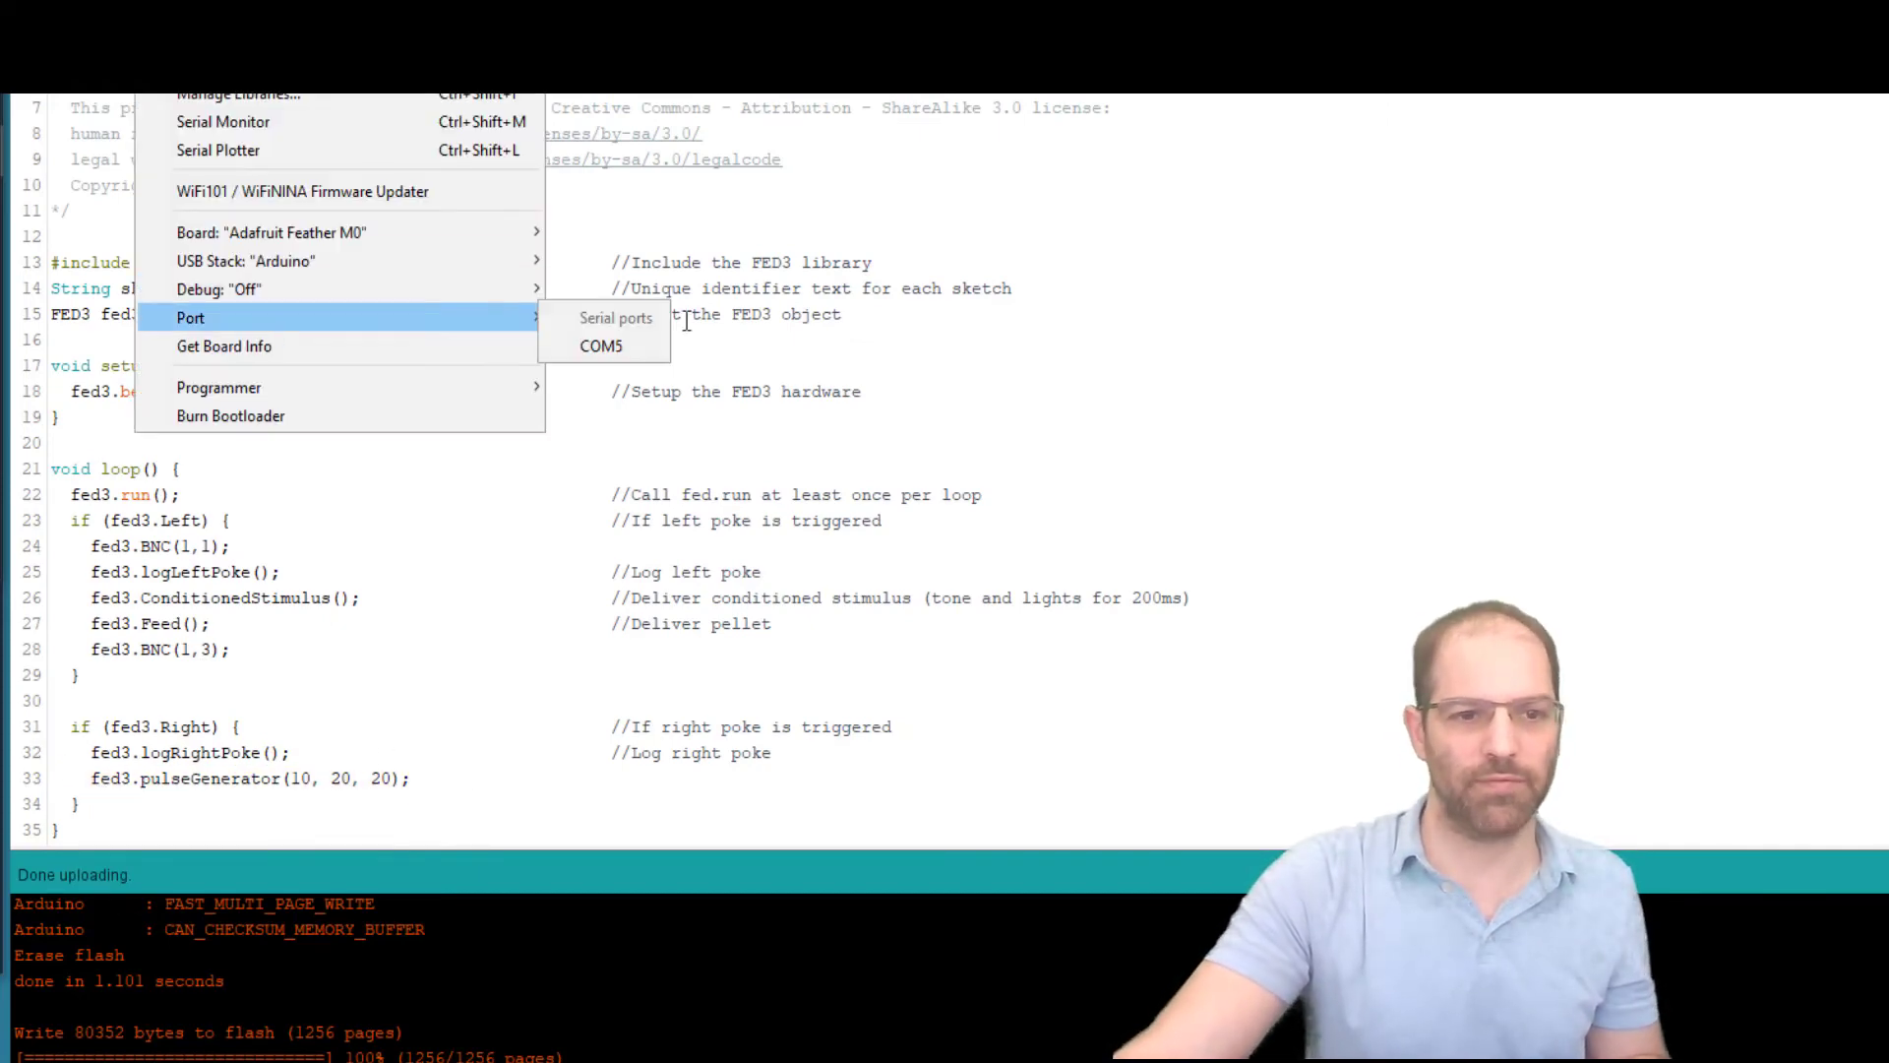